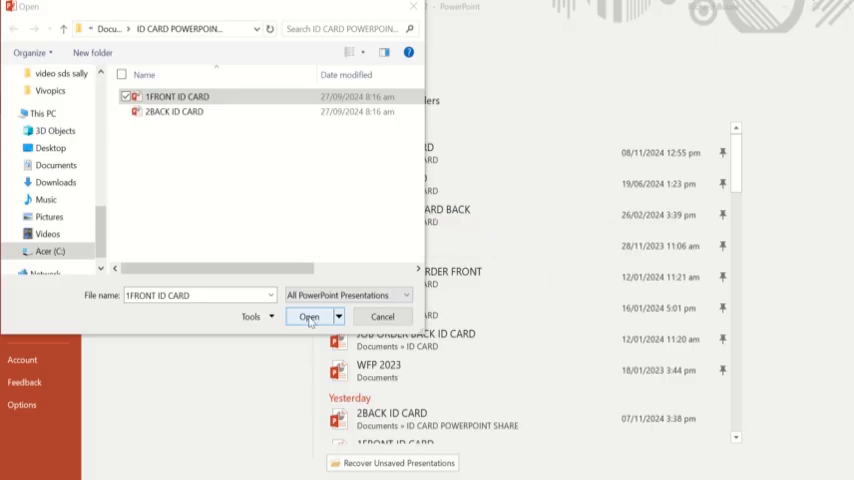
# Open the 1FRONT ID CARD presentation from the Open dialog
pyautogui.click(310, 316)
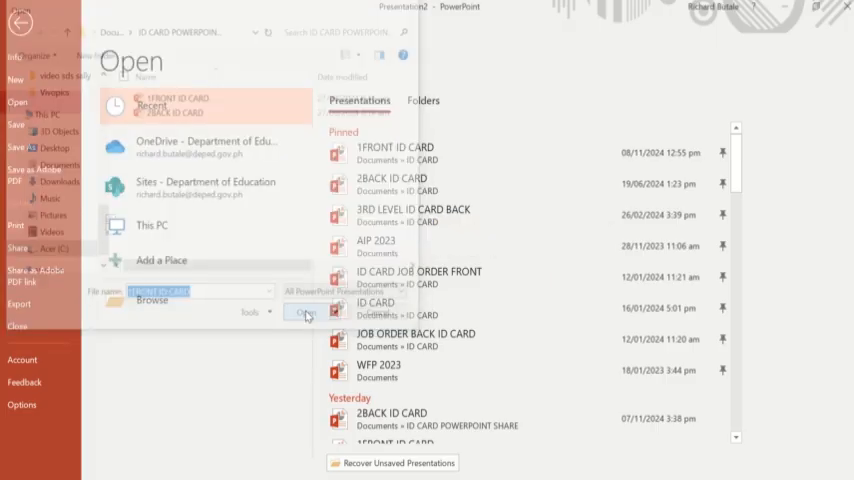
pyautogui.click(310, 312)
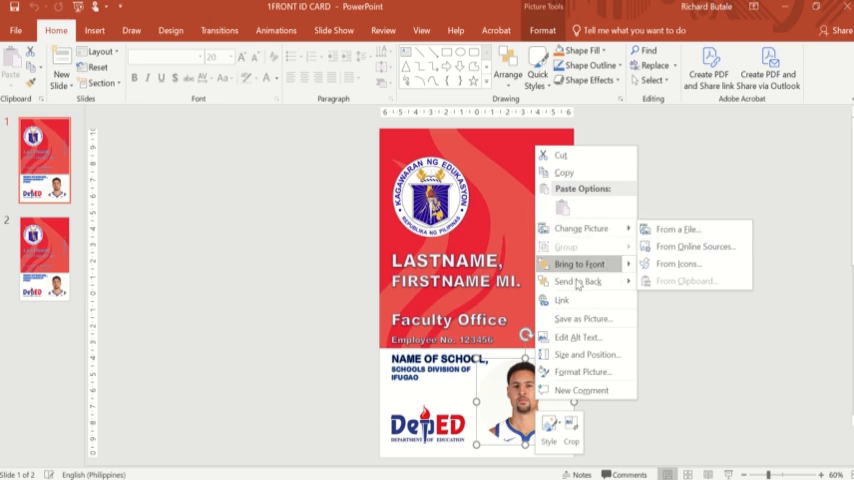
pyautogui.click(578, 263)
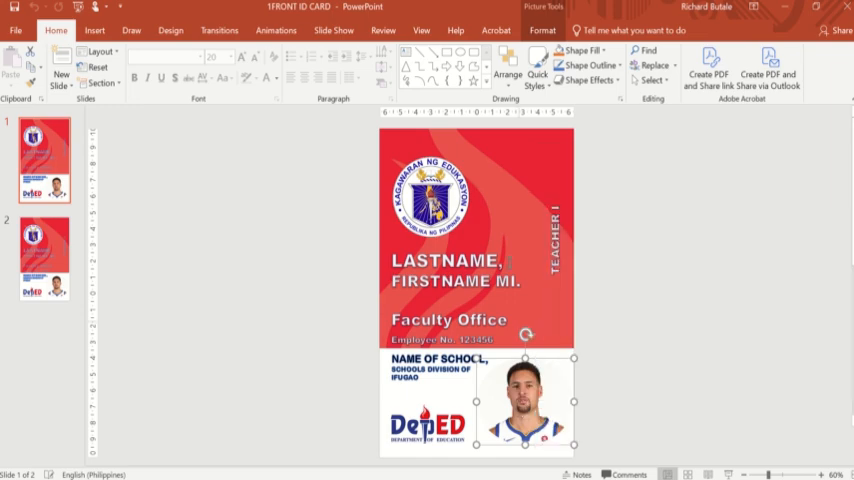
pyautogui.click(543, 30)
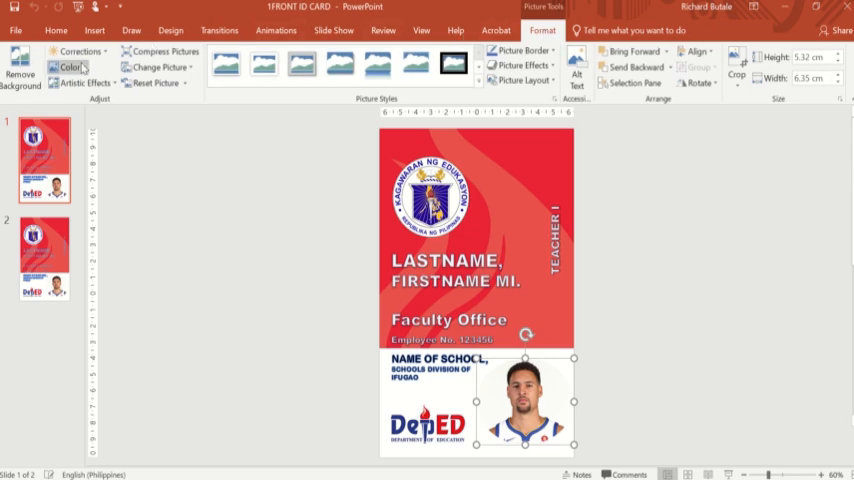
pyautogui.moveTo(80, 51)
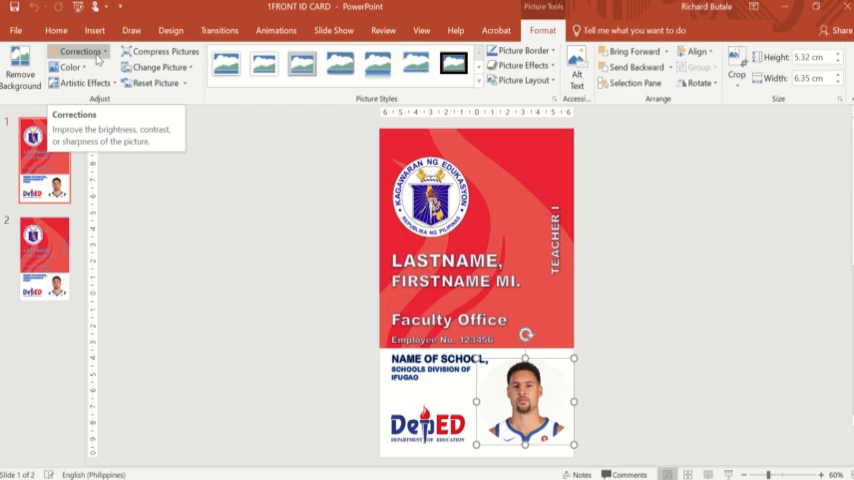
pyautogui.click(79, 51)
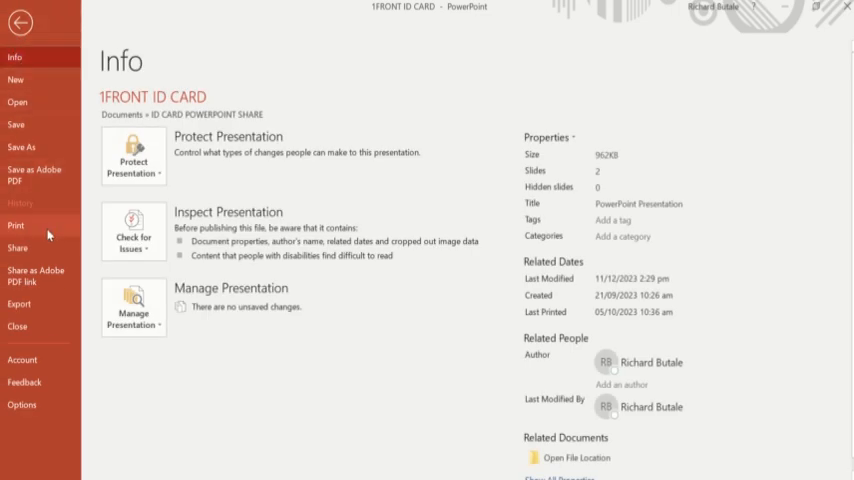
# Print only slide 1 as a 2 Slides handout, then open Printer Properties
pyautogui.click(16, 225)
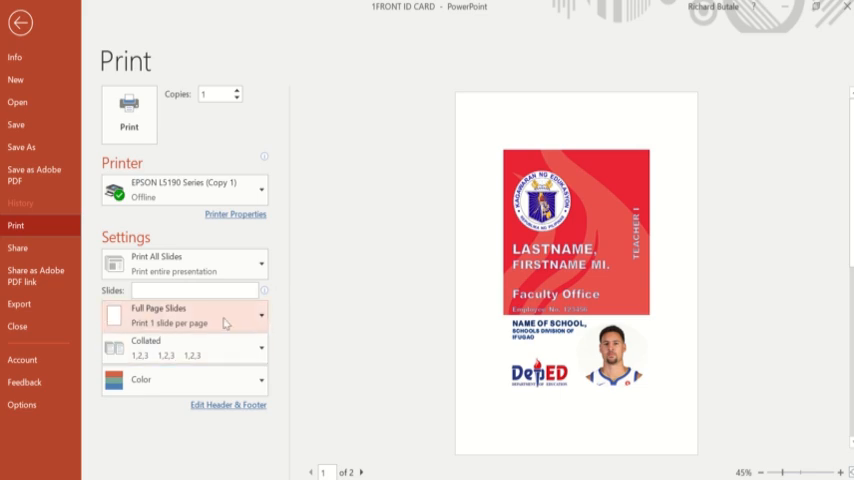
pyautogui.click(184, 315)
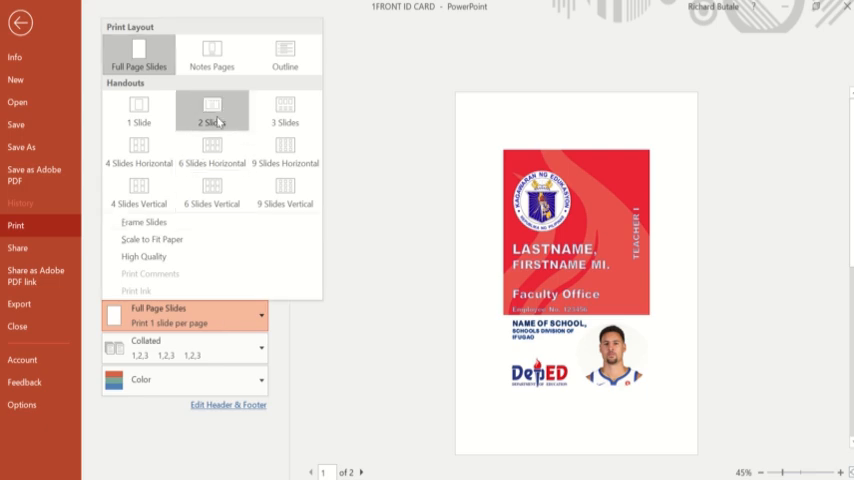
pyautogui.click(211, 110)
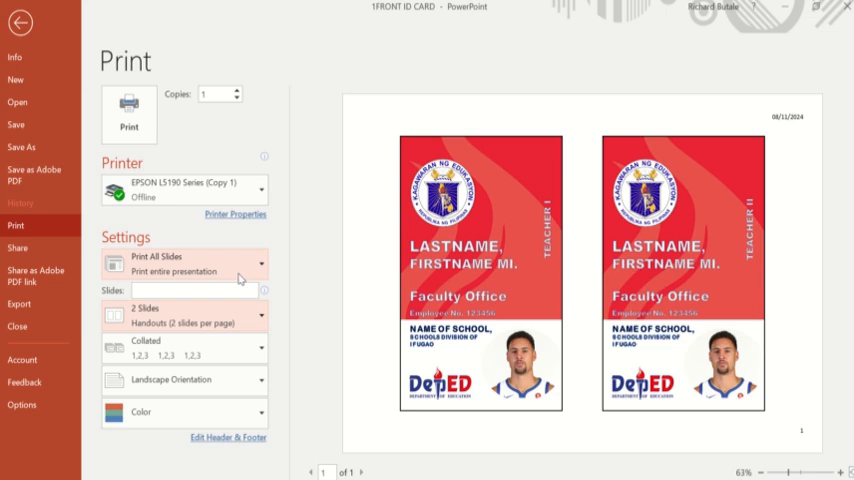
pyautogui.click(190, 290)
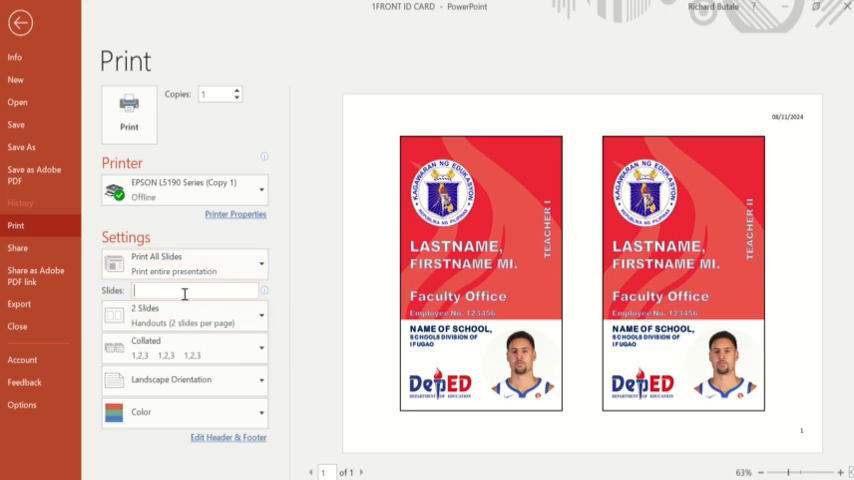
pyautogui.write('1')
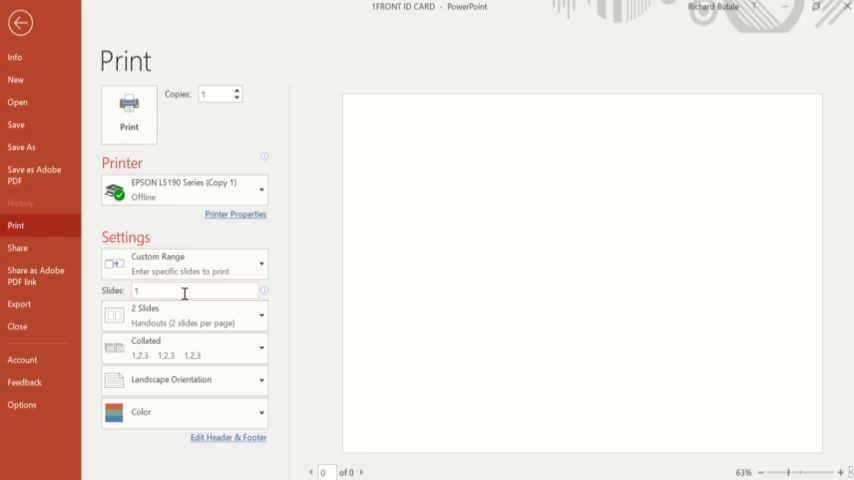
pyautogui.click(235, 214)
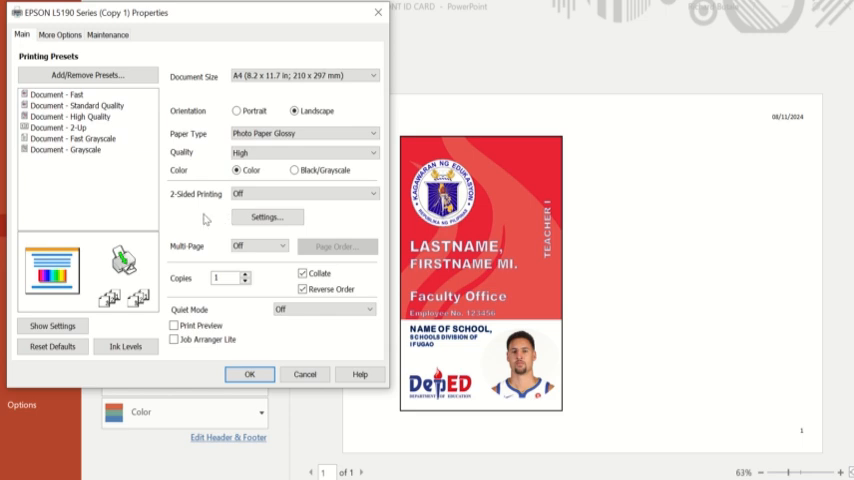
# Print the ID card on glossy photo paper in high-quality colour
pyautogui.click(370, 152)
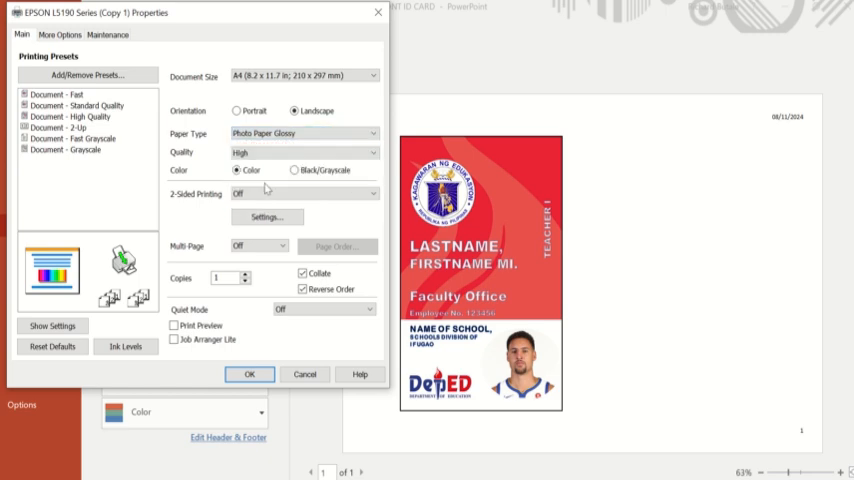
pyautogui.moveTo(213, 241)
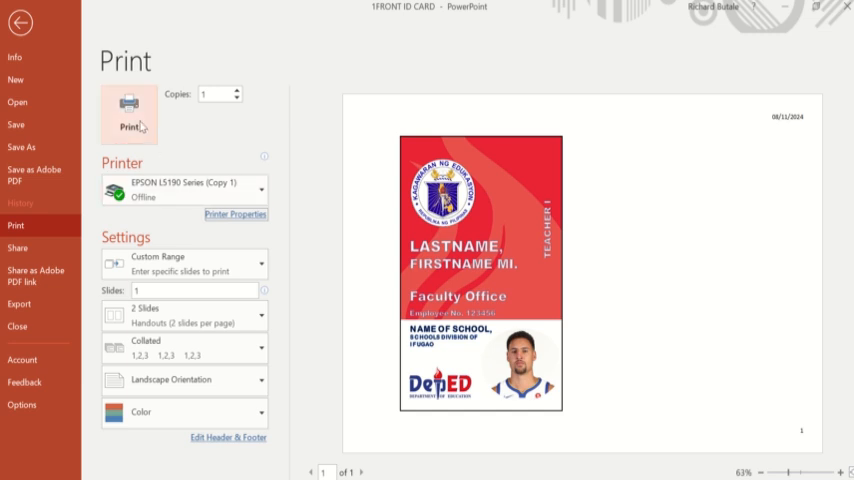
pyautogui.click(20, 22)
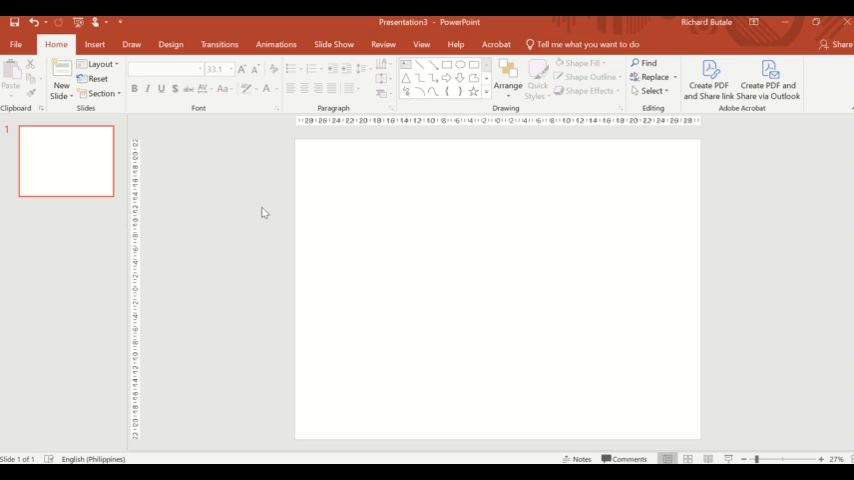
# Set a custom slide size of 35 cm wide by 45 cm tall
pyautogui.click(170, 44)
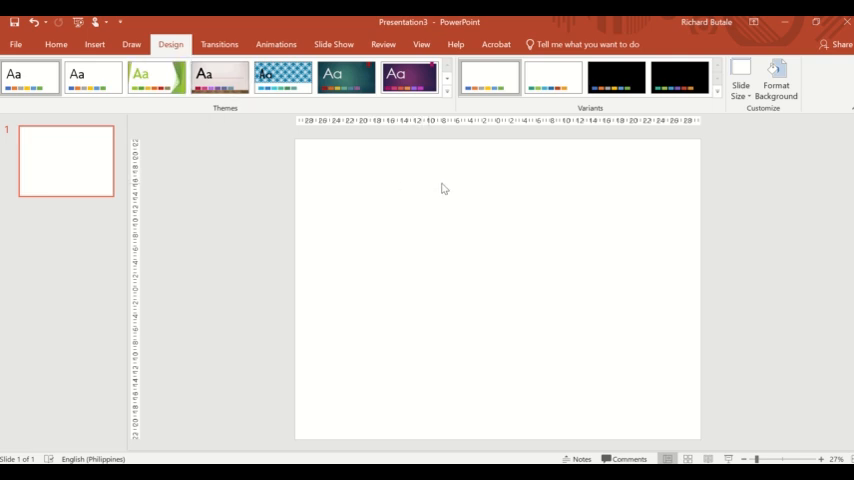
pyautogui.moveTo(740, 80)
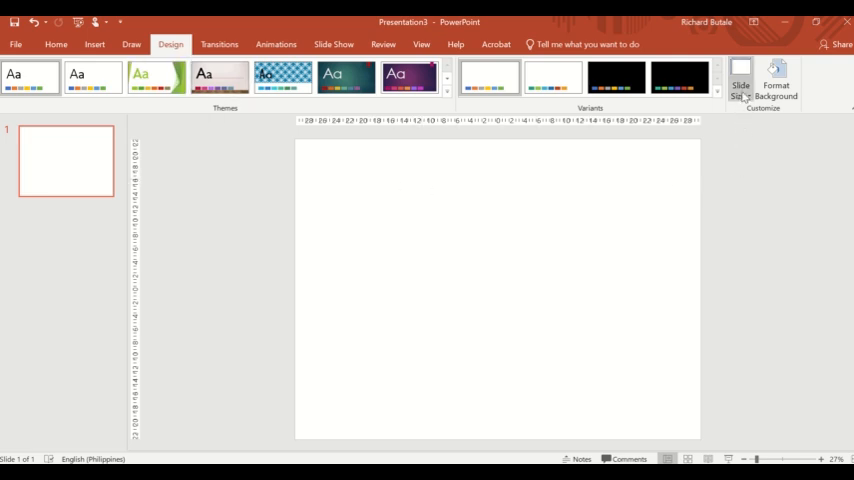
pyautogui.click(740, 85)
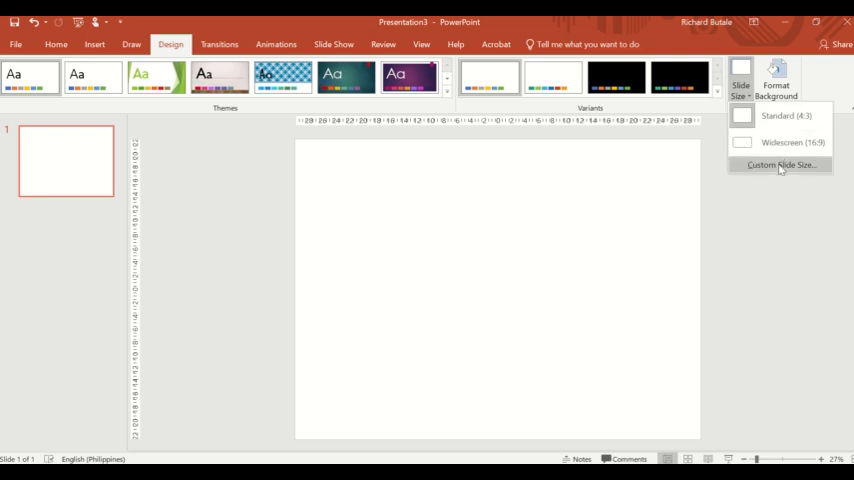
pyautogui.click(781, 165)
pyautogui.write('45')
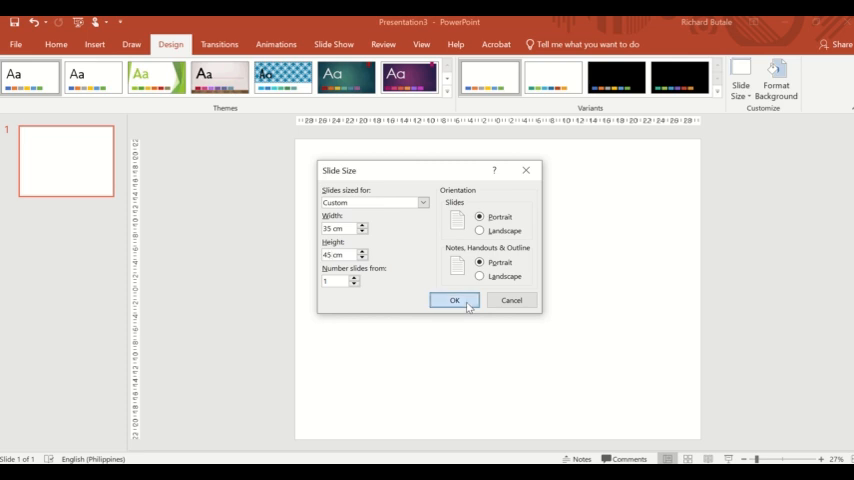
pyautogui.click(454, 300)
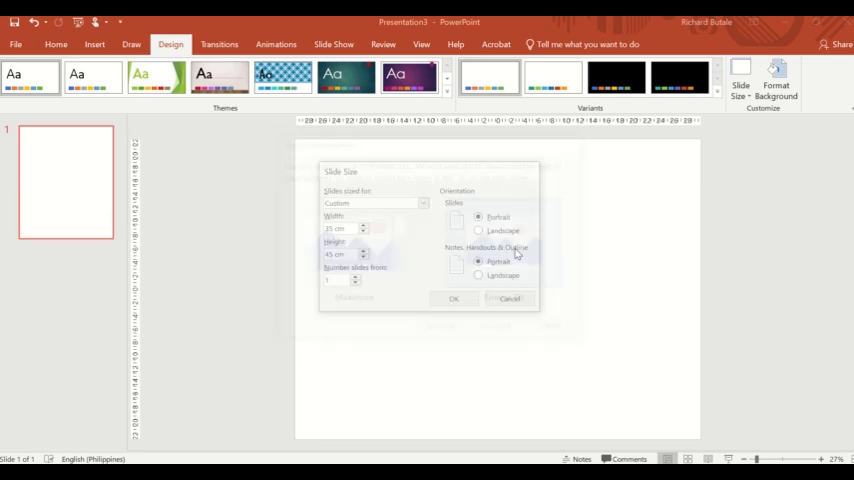
pyautogui.click(453, 298)
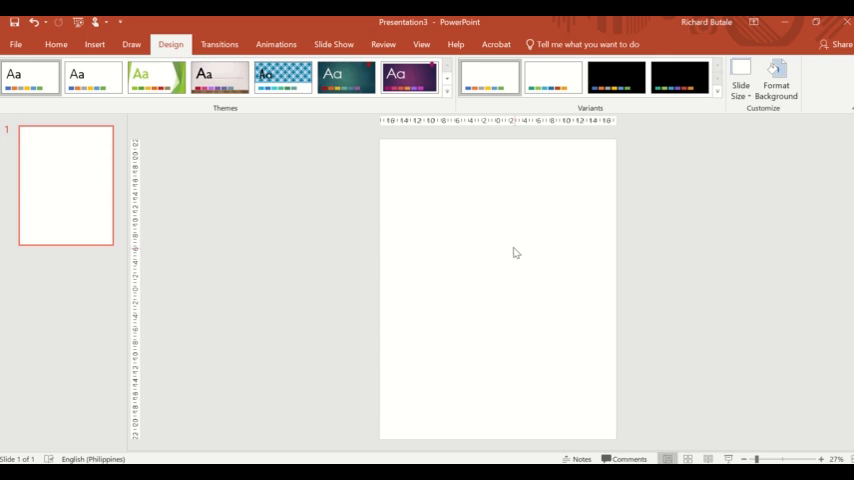
# Insert the Klay Thompson basketball player photo onto the slide
pyautogui.click(95, 44)
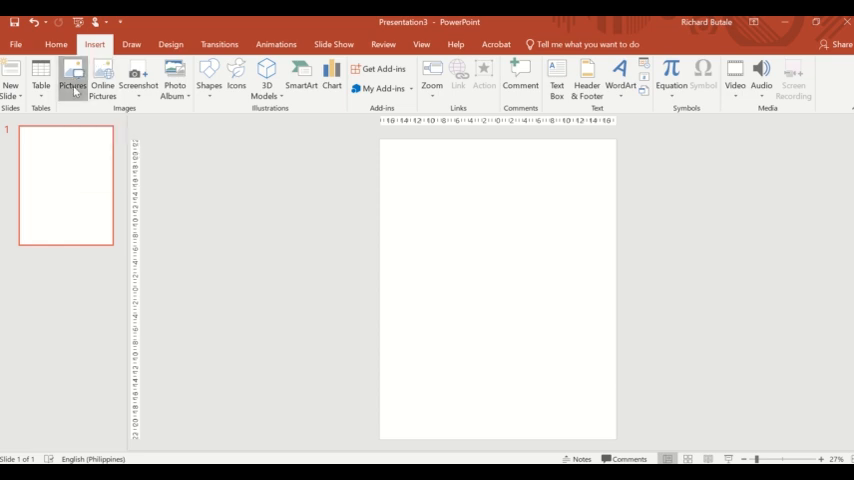
pyautogui.click(72, 78)
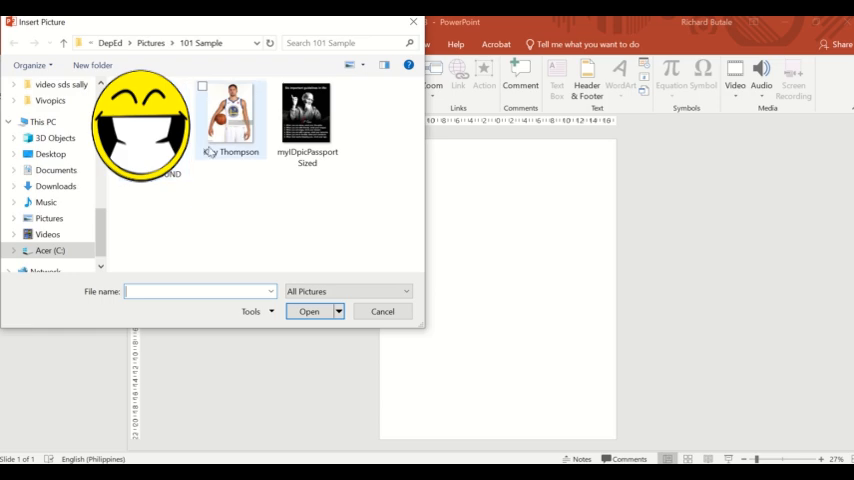
pyautogui.click(230, 115)
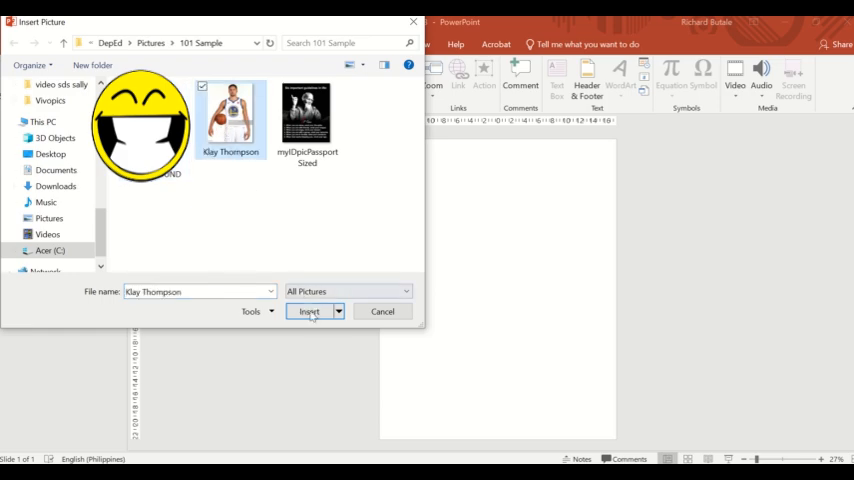
pyautogui.click(309, 311)
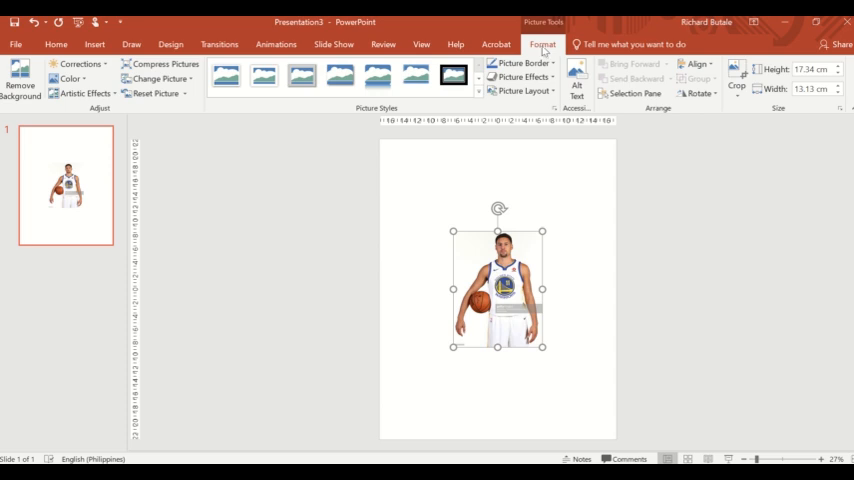
pyautogui.moveTo(730, 112)
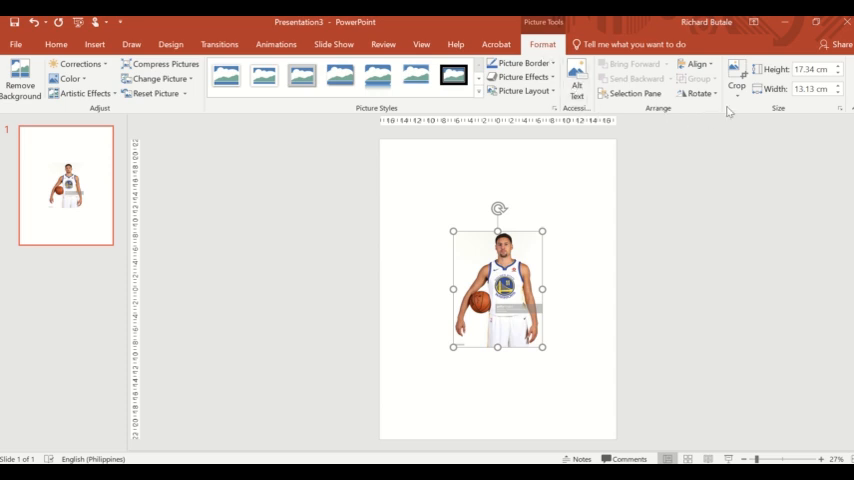
pyautogui.moveTo(737, 83)
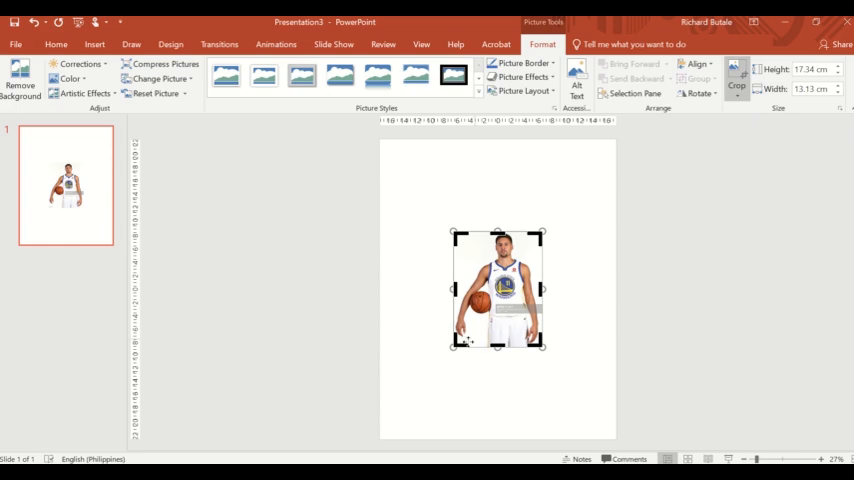
# Crop Klay Thompson's photo to a head-and-shoulders passport shot
pyautogui.click(737, 78)
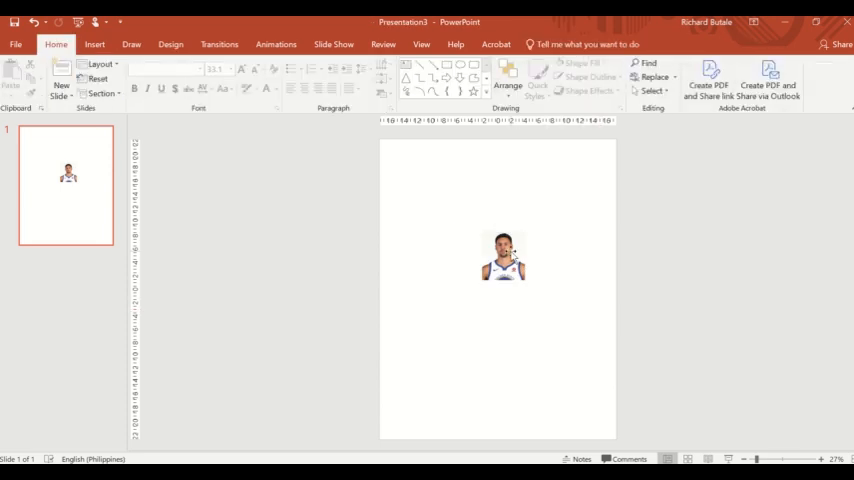
pyautogui.click(504, 255)
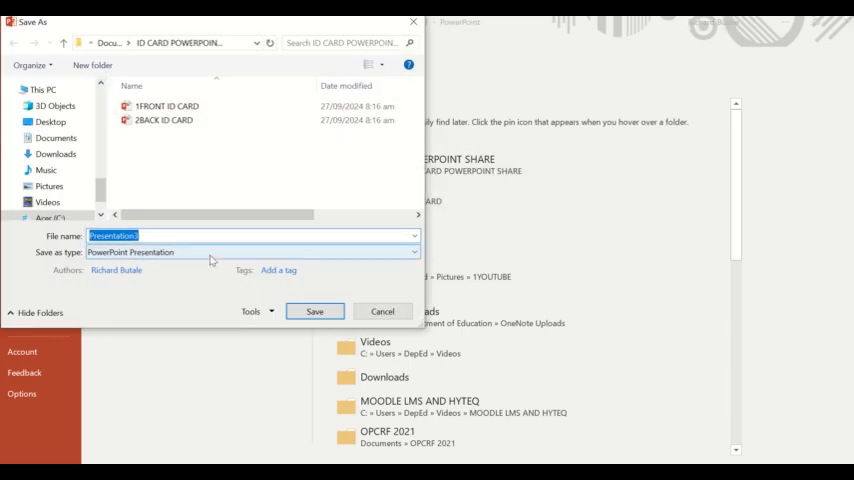
# Enter a file name beginning with 'id' in the Save As dialog
pyautogui.write('id')
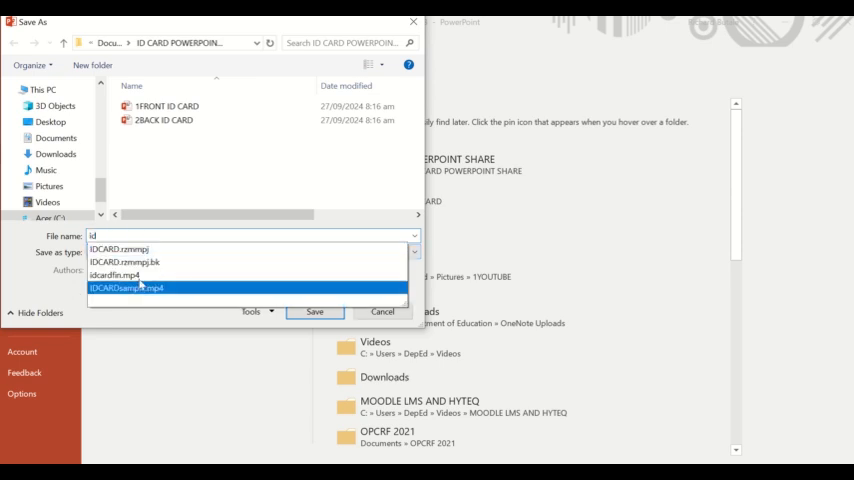